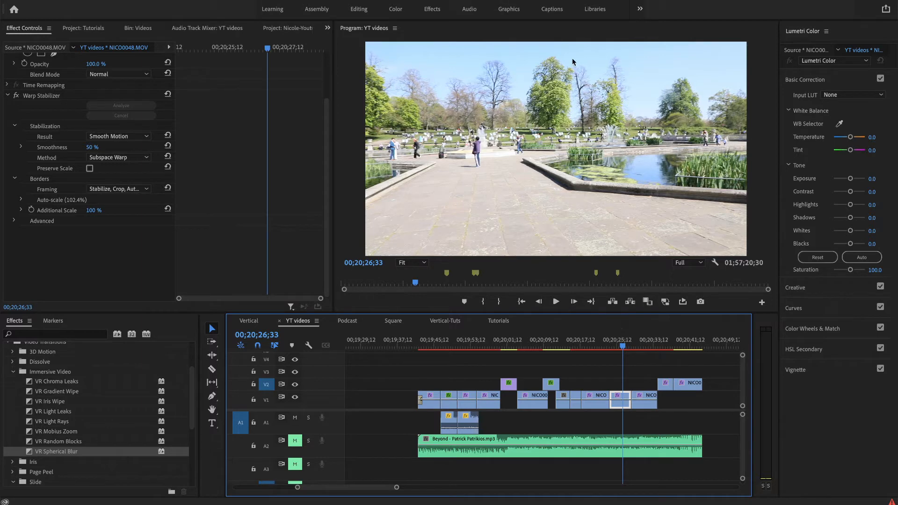
mouse_move(490, 58)
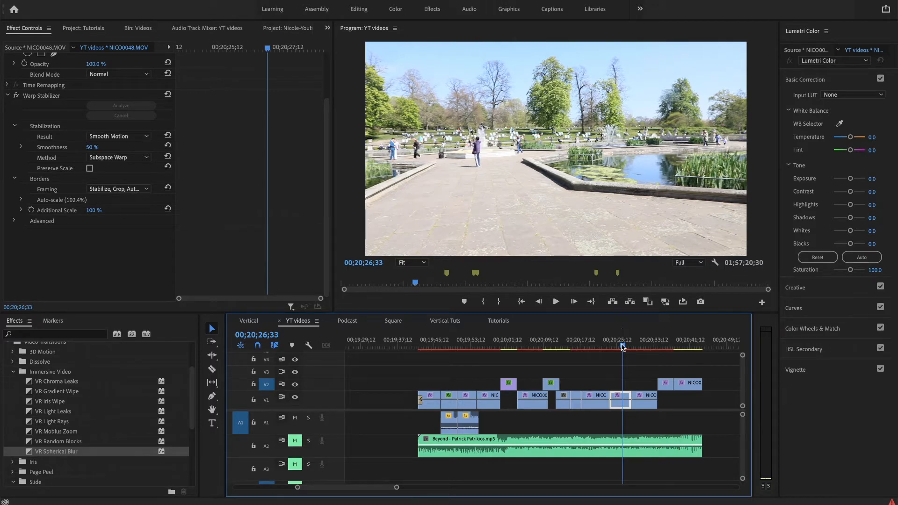
- Move the playhead to the fountain-and-pond moment of the park clip
click(615, 347)
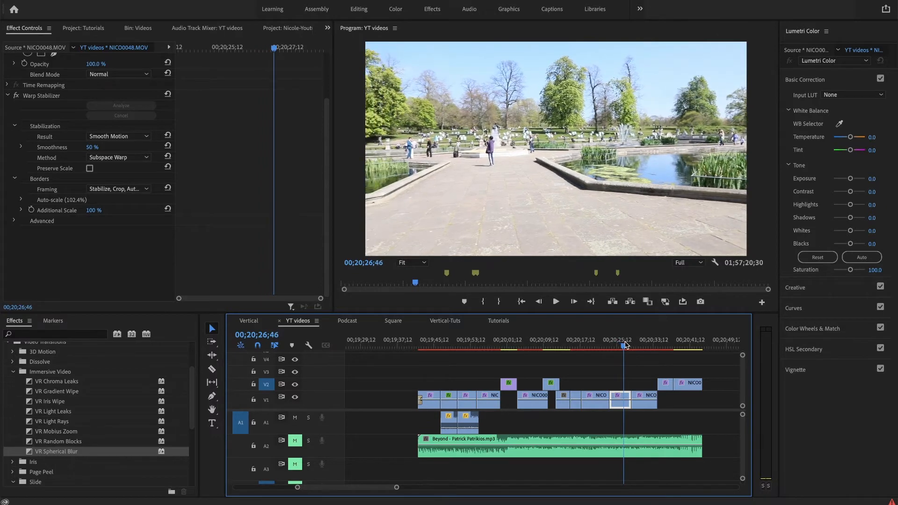
click(617, 347)
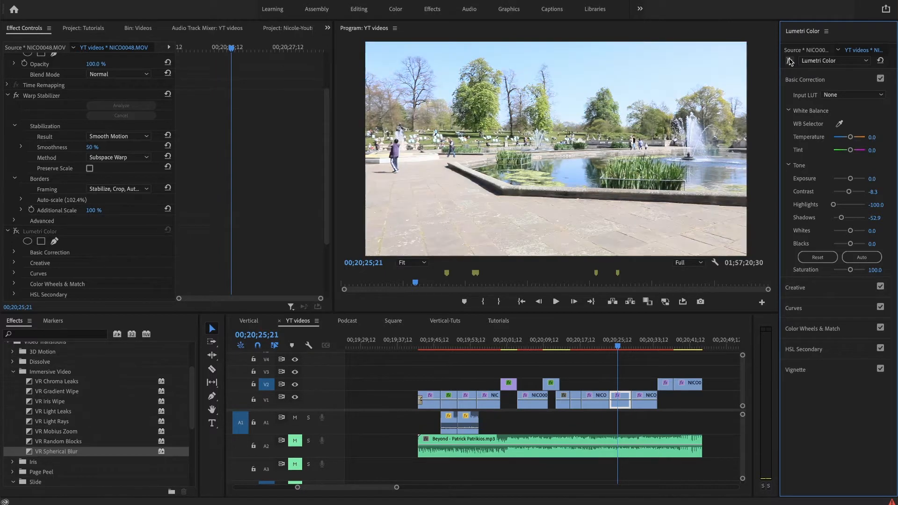
mouse_move(627, 399)
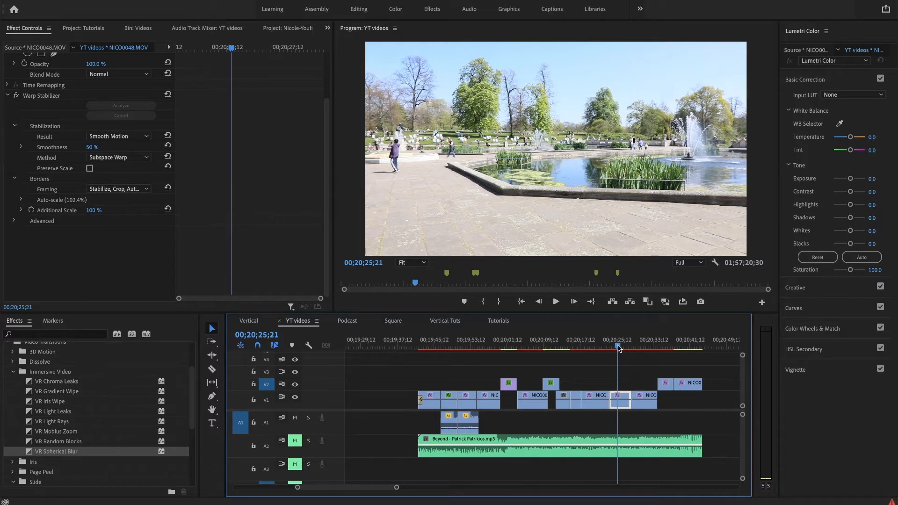
mouse_move(757, 112)
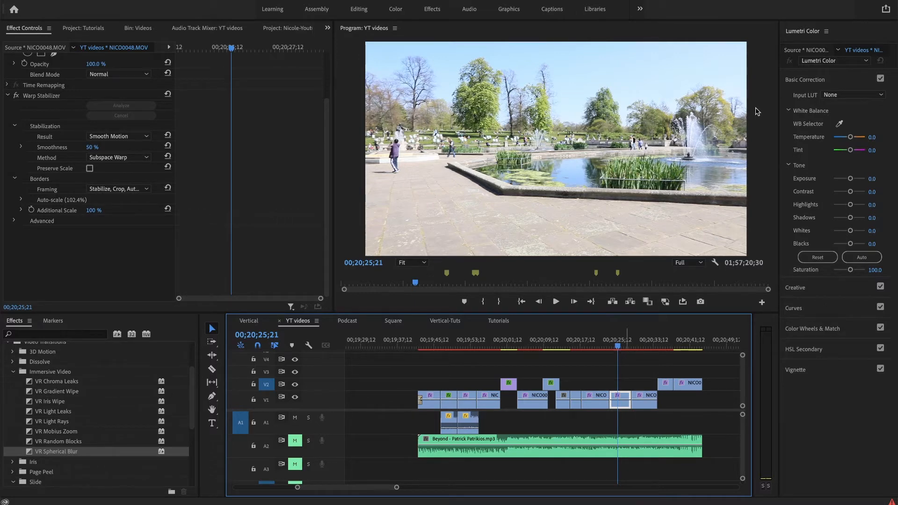
- Collapse Basic Correction and scroll down the Lumetri Color panel
click(805, 80)
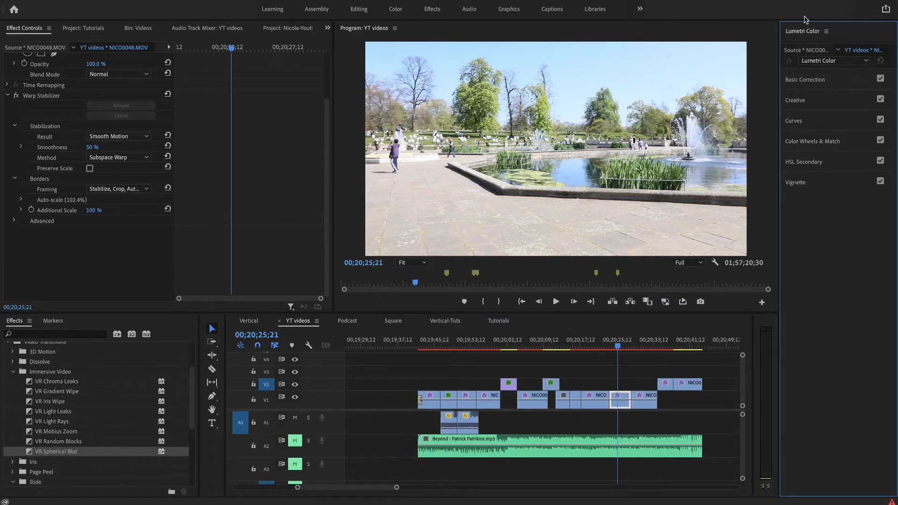
mouse_move(816, 61)
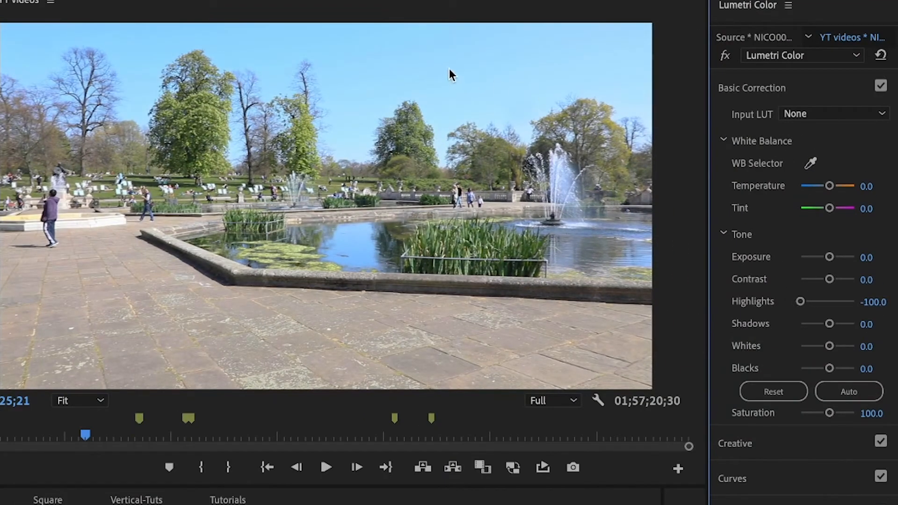
mouse_move(485, 150)
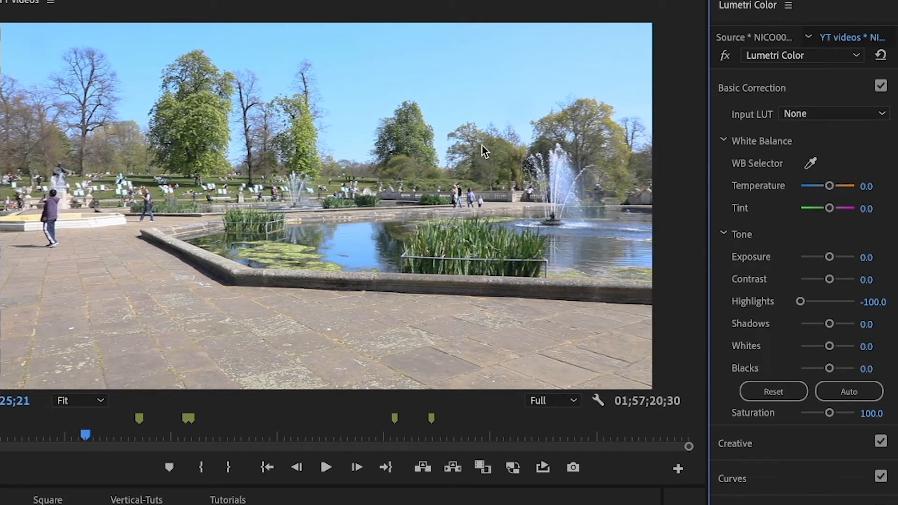
mouse_move(300, 77)
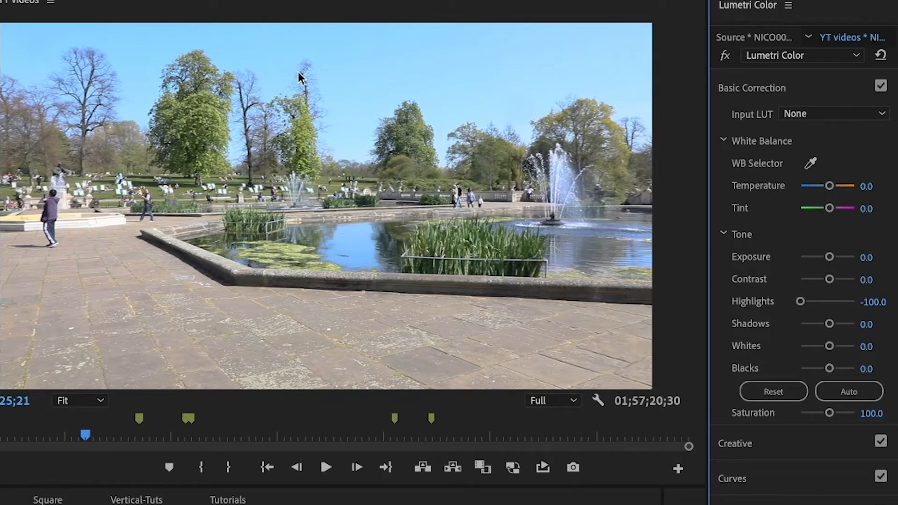
mouse_move(603, 204)
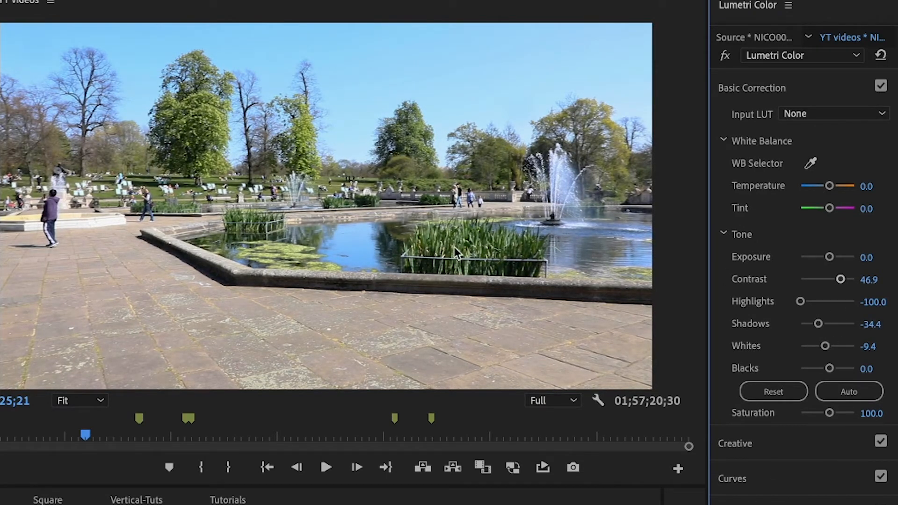
mouse_move(224, 182)
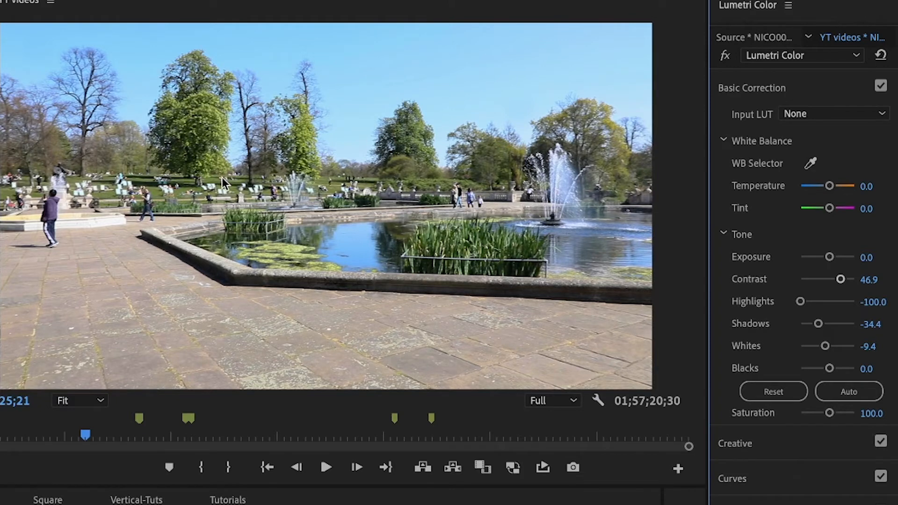
mouse_move(214, 195)
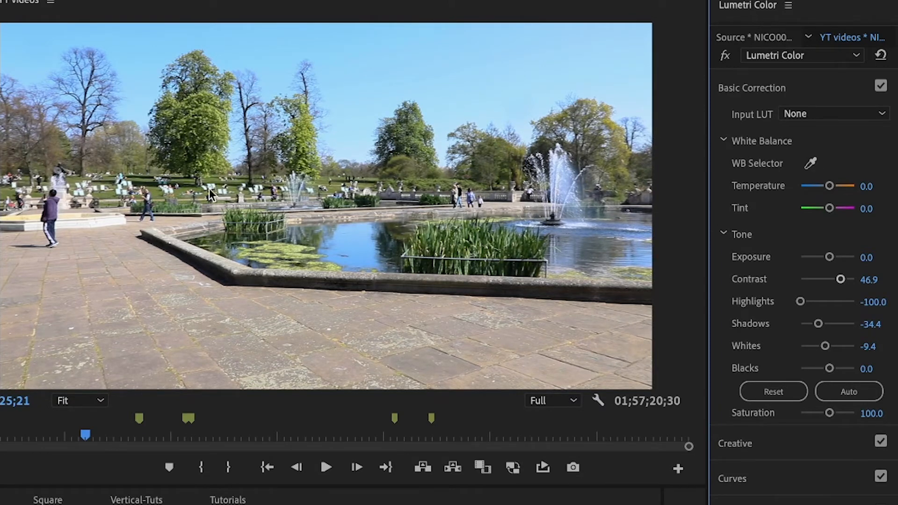
mouse_move(496, 269)
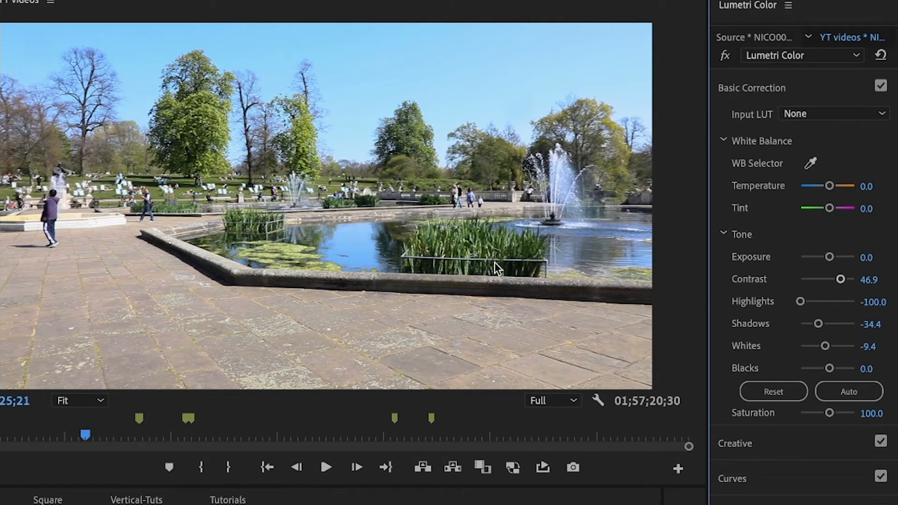
scroll(down, 3)
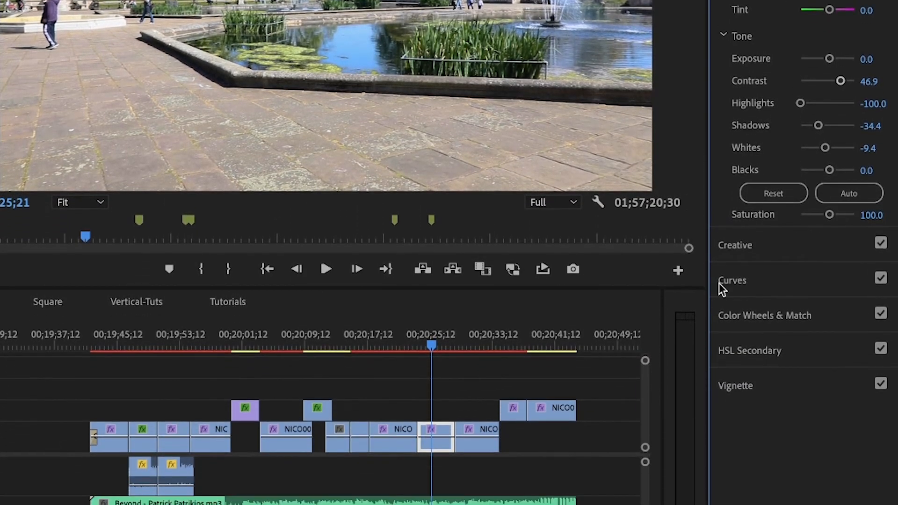
- Expand HSL Secondary and turn on the Color/Gray preview of the sky key
click(749, 351)
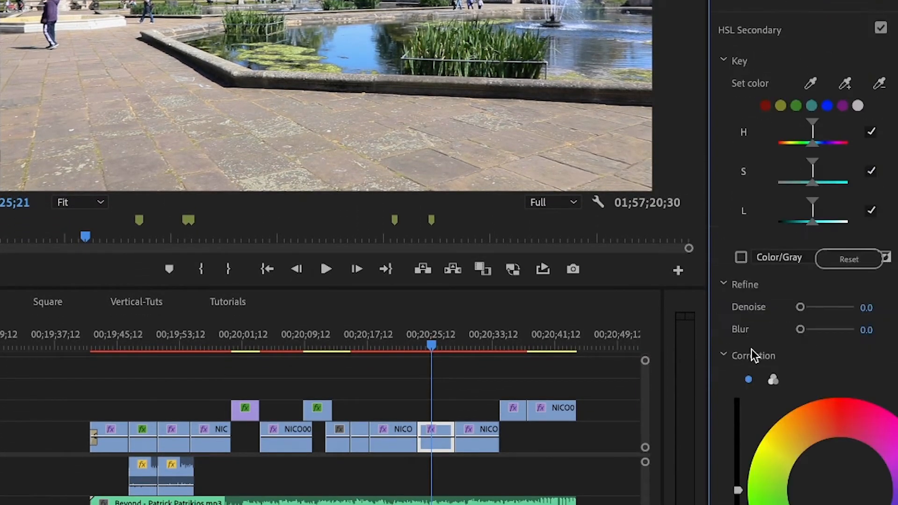
mouse_move(726, 127)
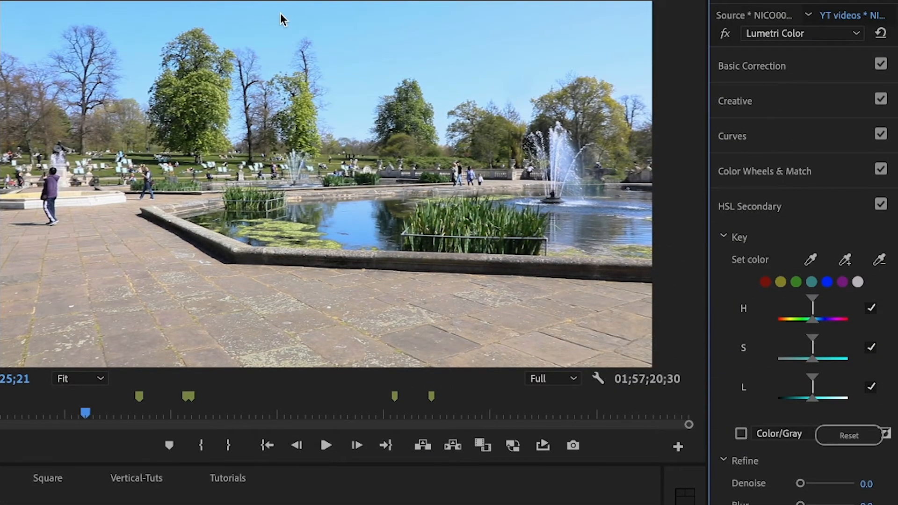
mouse_move(400, 49)
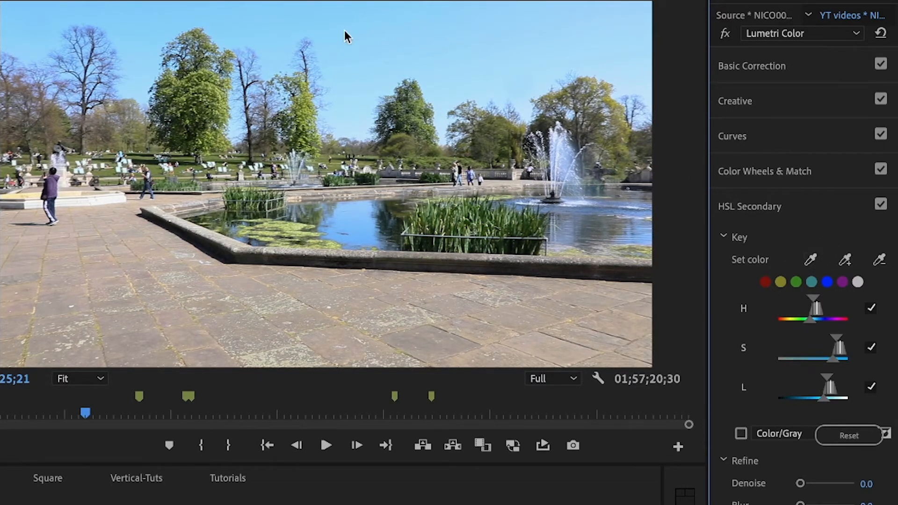
mouse_move(247, 16)
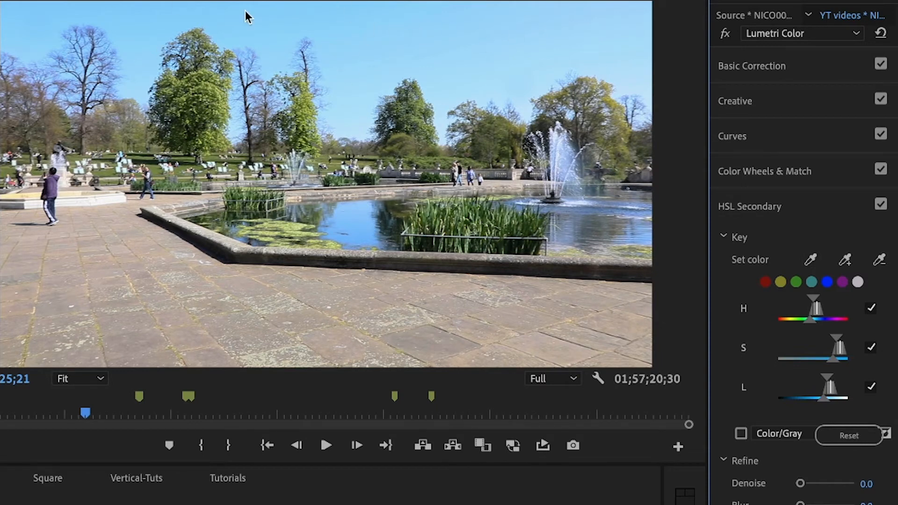
mouse_move(855, 363)
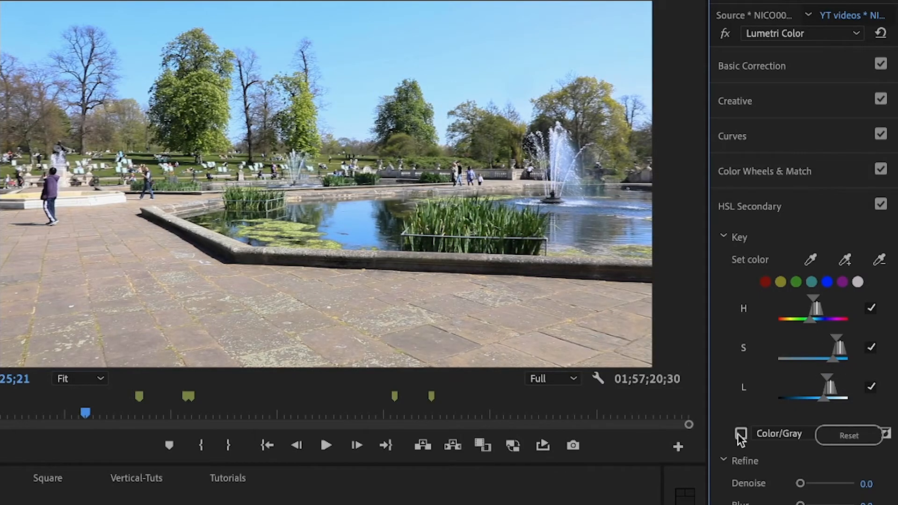
click(741, 434)
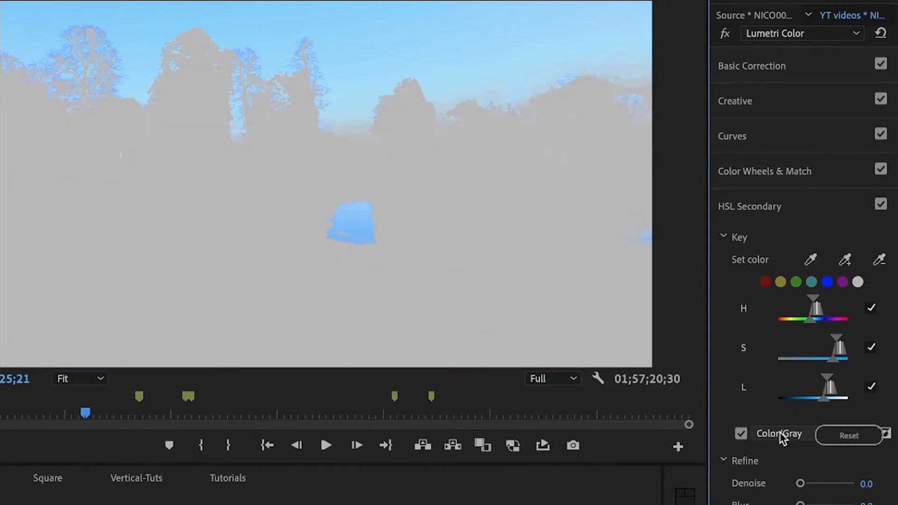
mouse_move(340, 223)
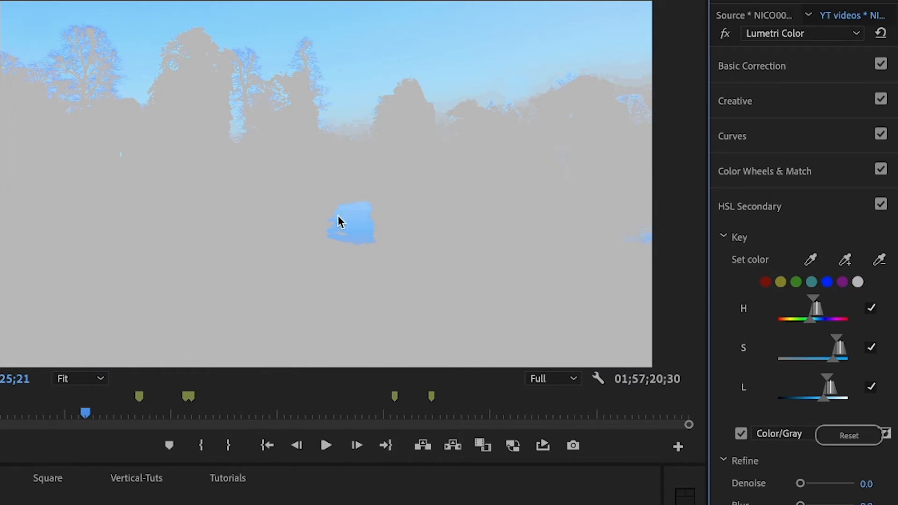
mouse_move(360, 210)
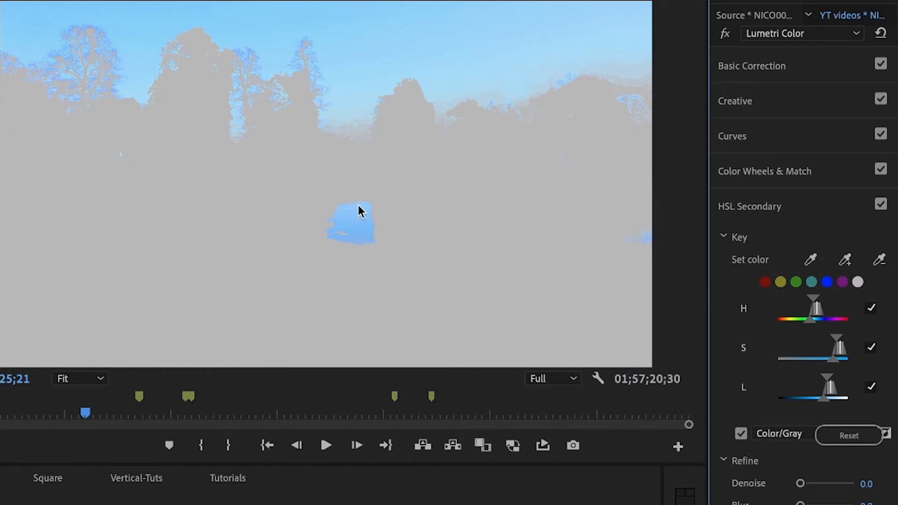
mouse_move(380, 26)
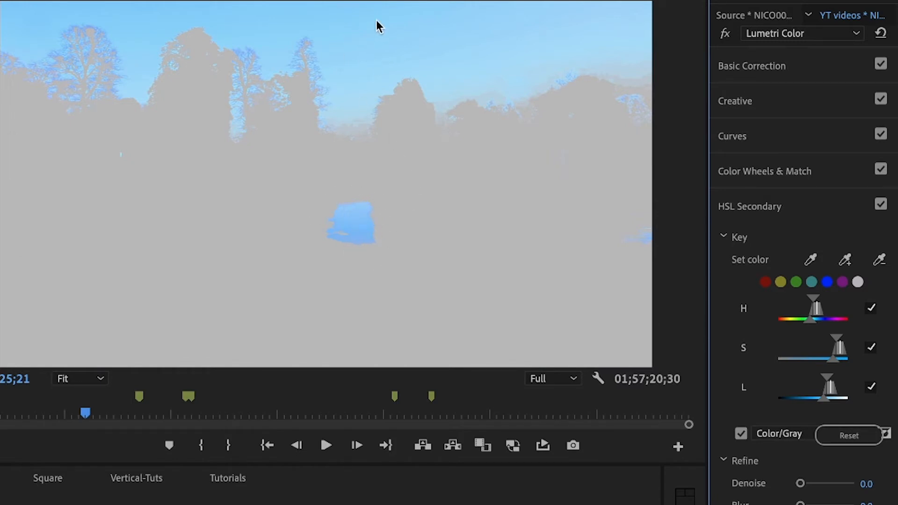
mouse_move(612, 368)
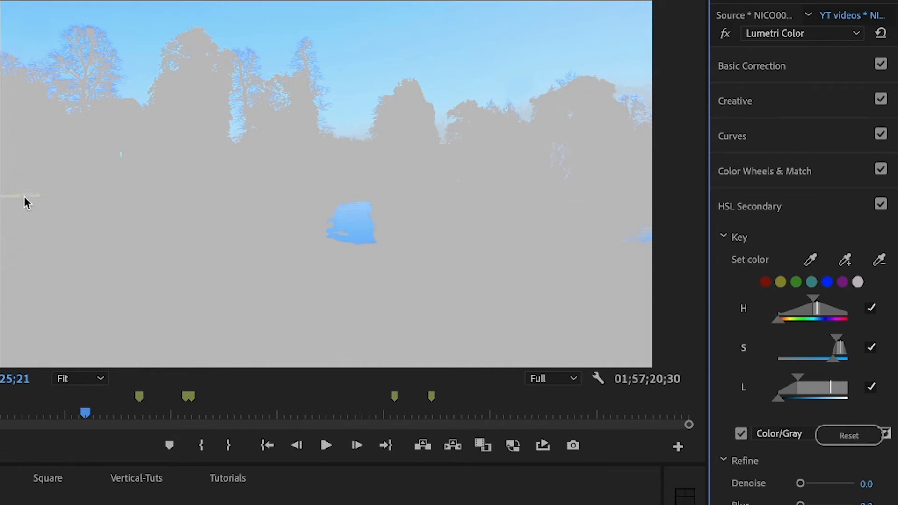
mouse_move(785, 327)
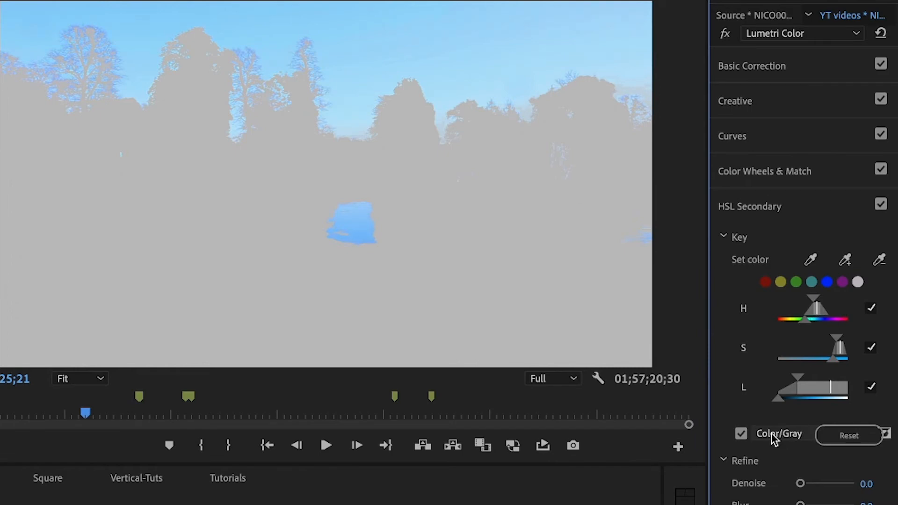
- Untick Color/Gray to return to the normal picture
click(741, 433)
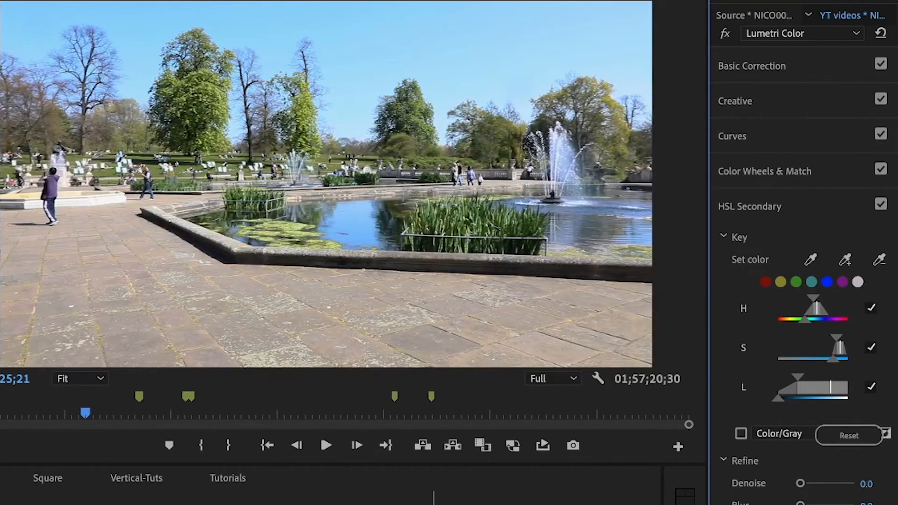
- Scroll down to HSL Secondary Correction to reach the colour wheel
scroll(down, 3)
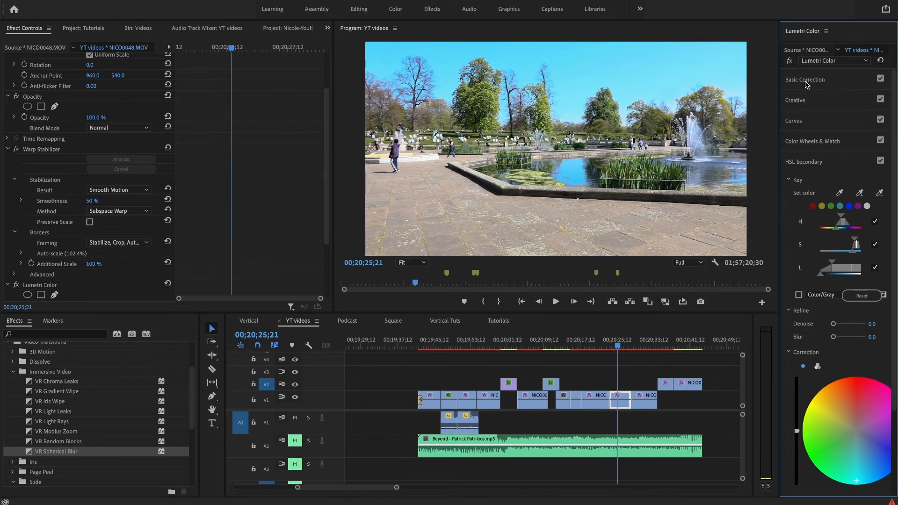
- Expand Basic Correction in Lumetri Color to reach the Contrast slider
click(806, 79)
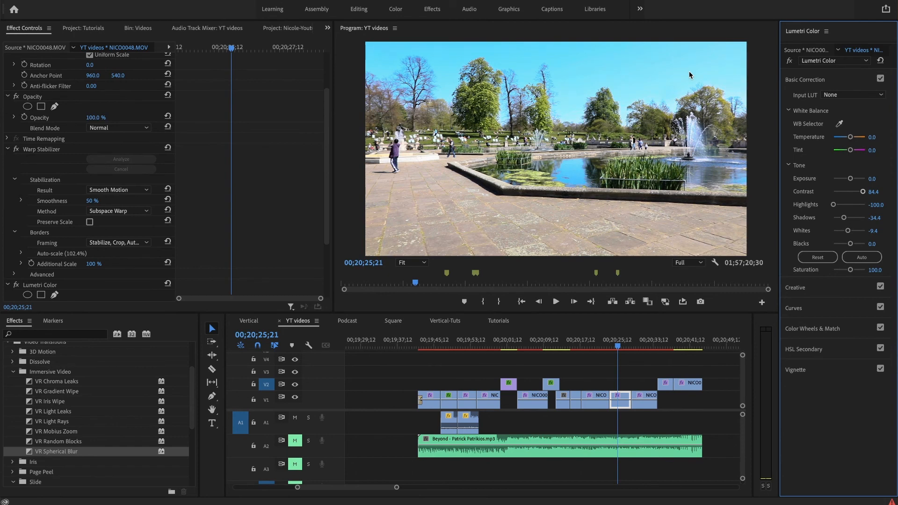
mouse_move(810, 351)
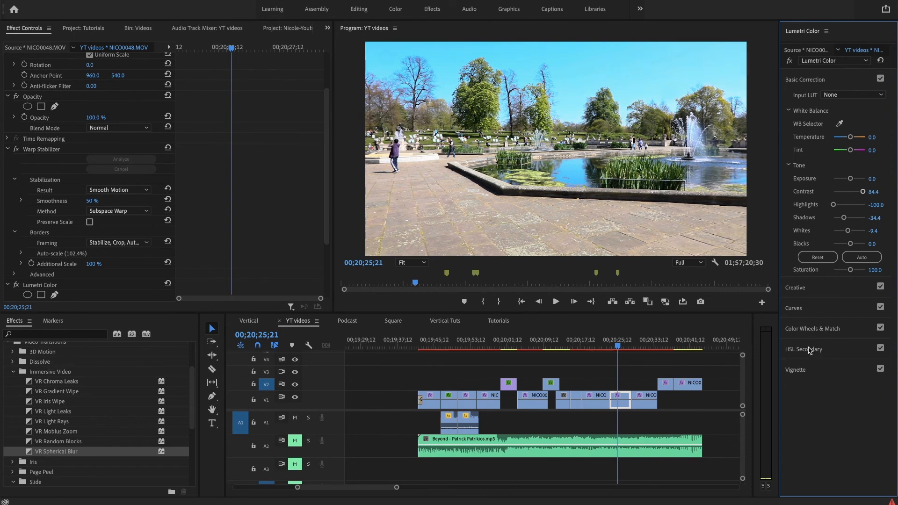
mouse_move(805, 189)
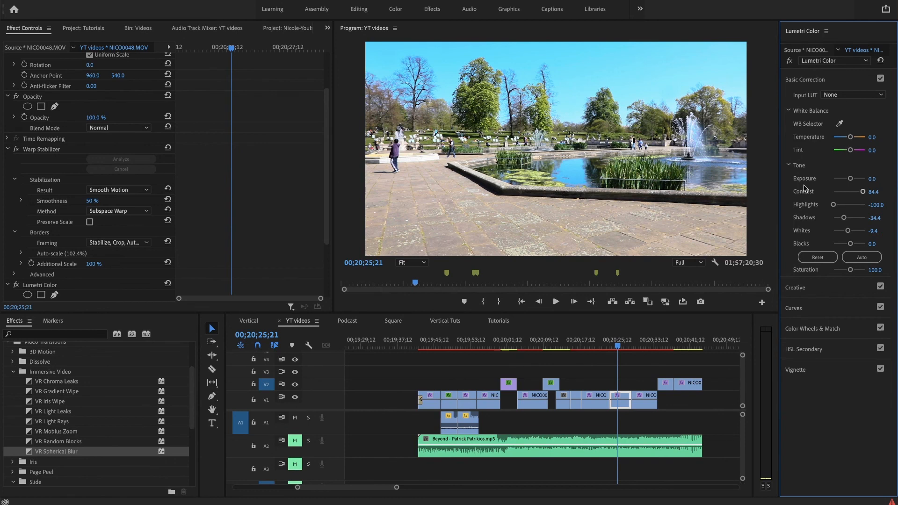
mouse_move(760, 92)
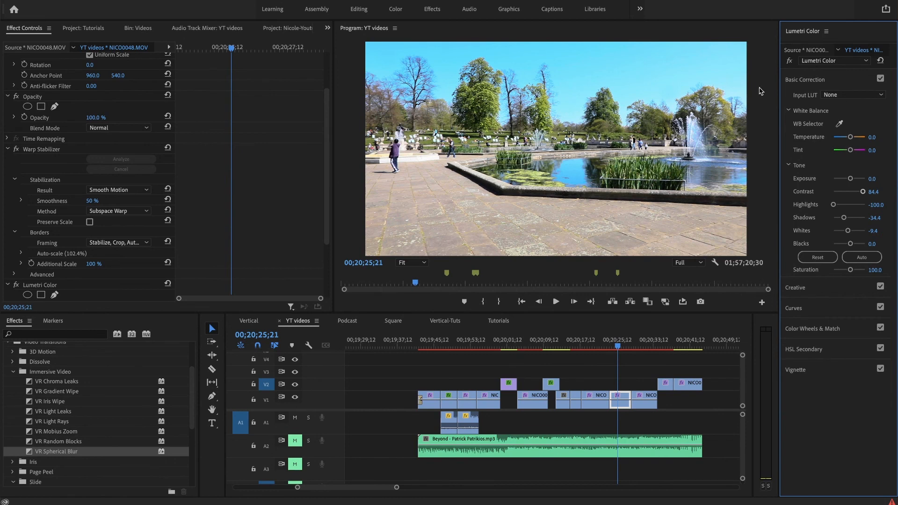